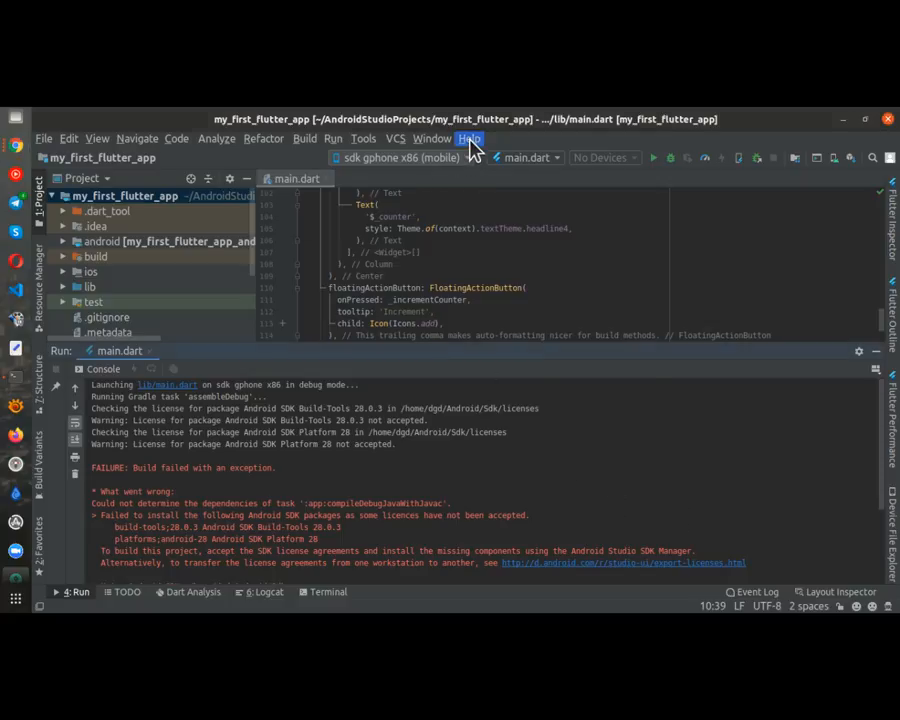
- Mark Android 9.0 (Pie), API 28, for installation in the SDK Manager's SDK Platforms list
click(468, 138)
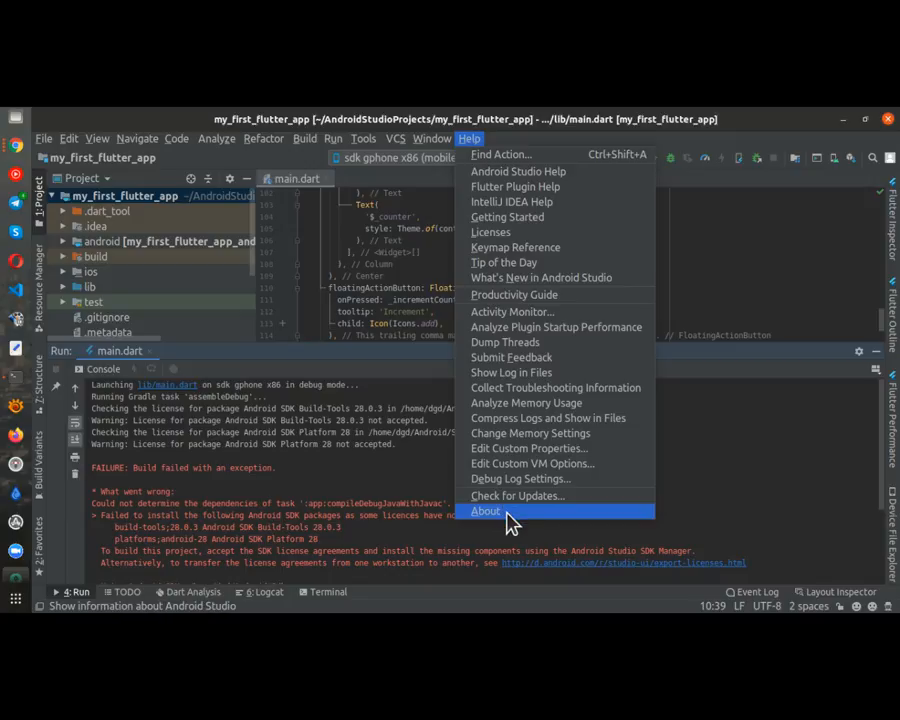
click(485, 511)
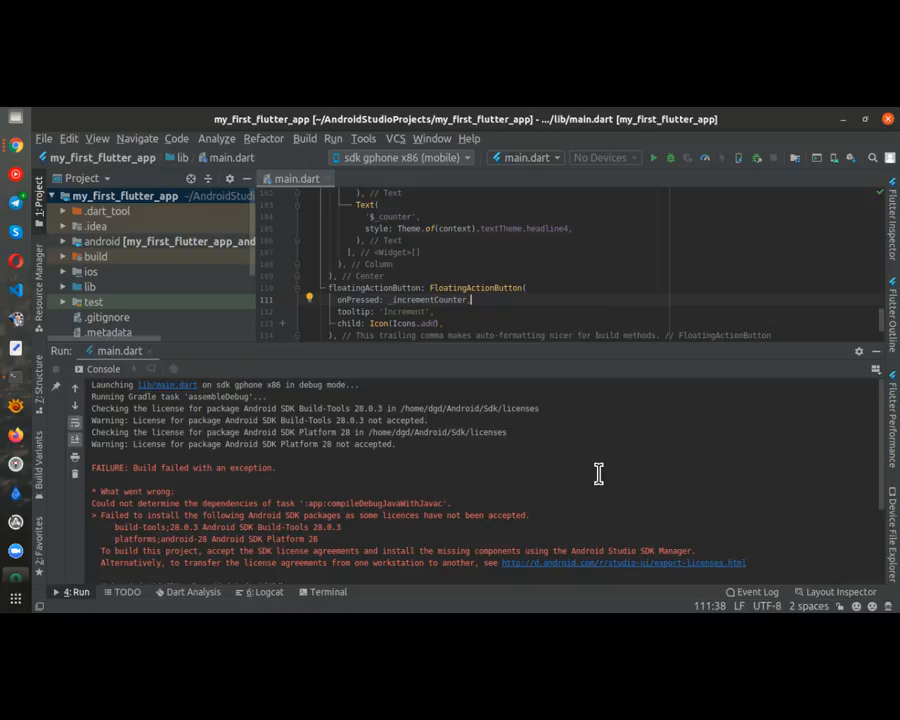
mouse_move(603, 484)
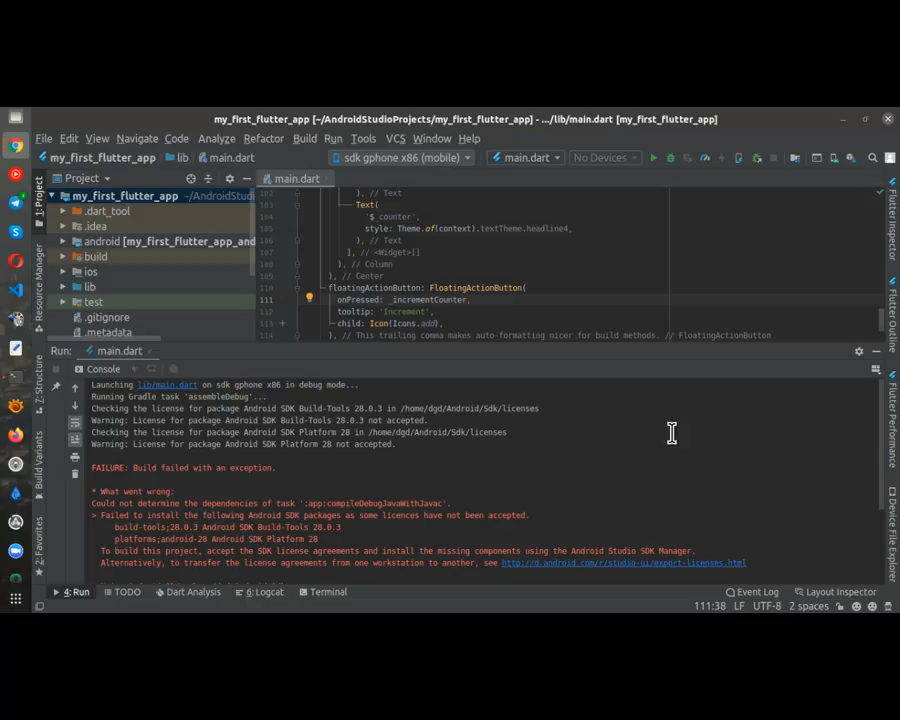
mouse_move(212, 447)
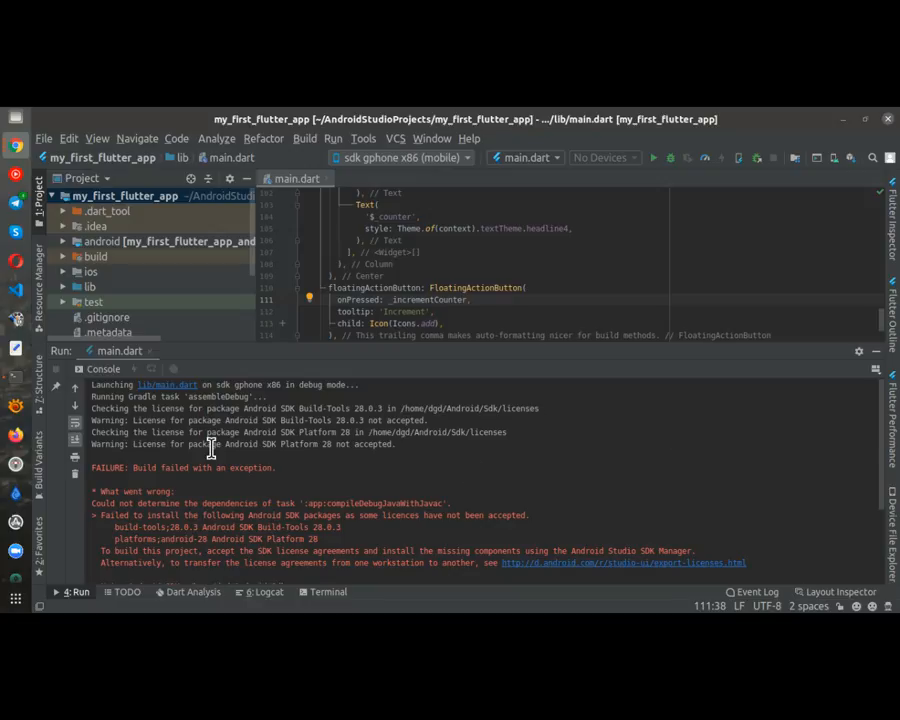
mouse_move(221, 445)
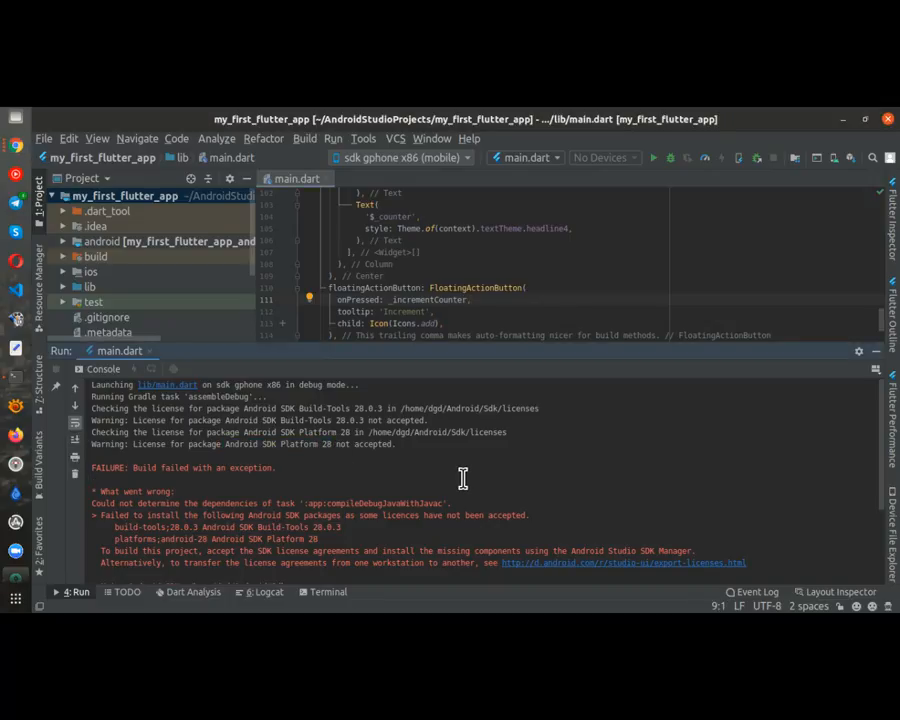
mouse_move(300, 448)
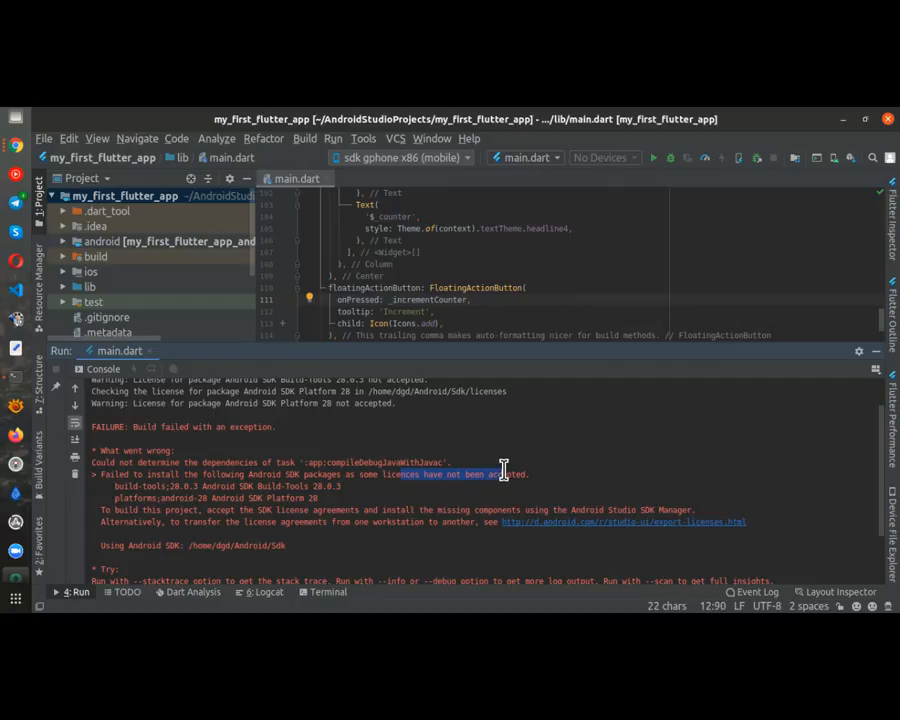
mouse_move(350, 488)
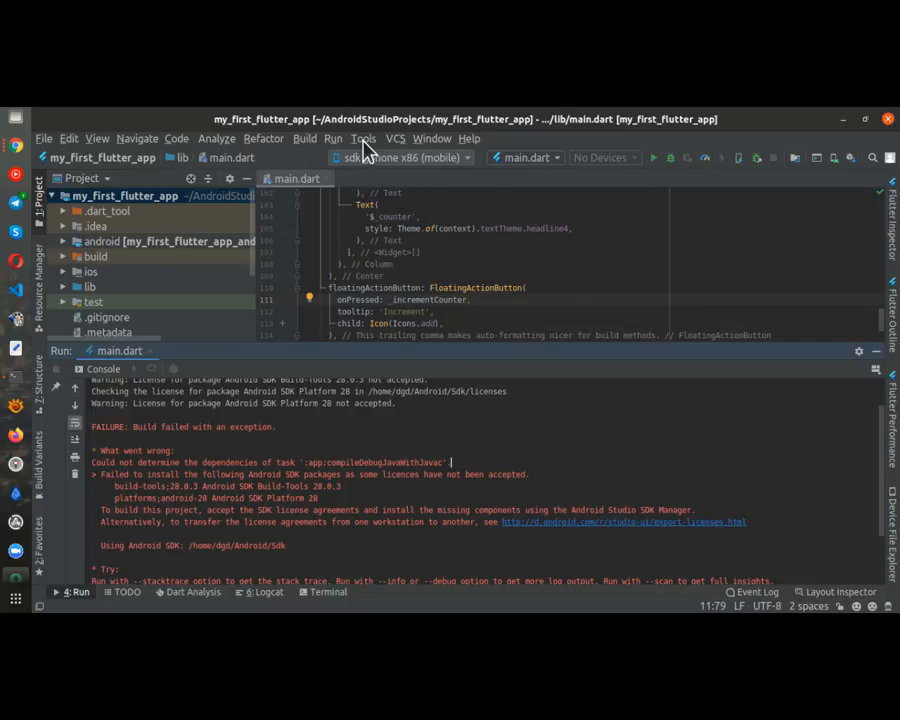
click(363, 138)
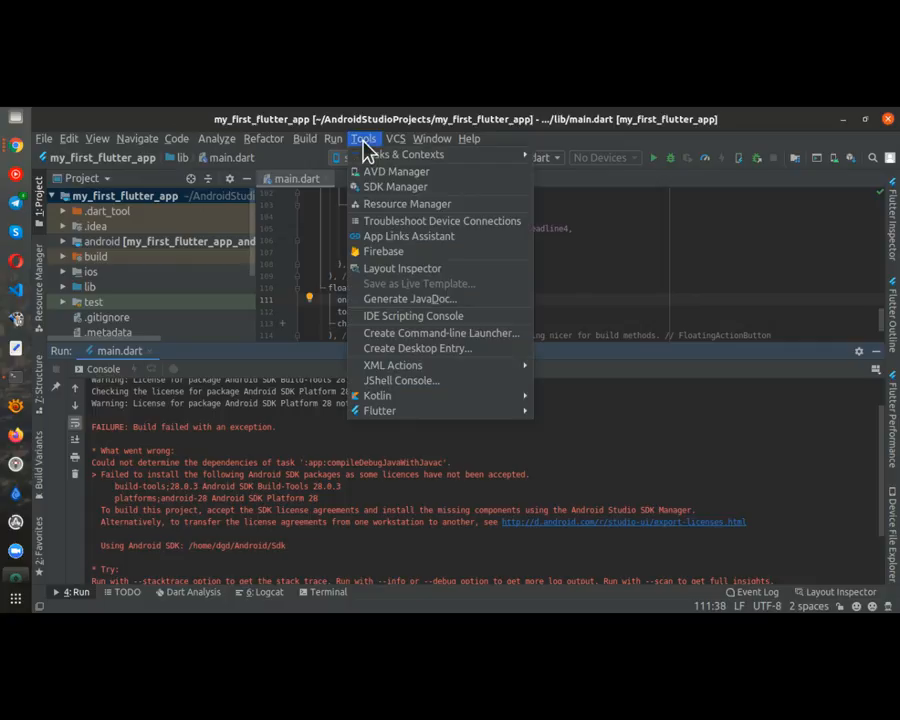
mouse_move(408, 187)
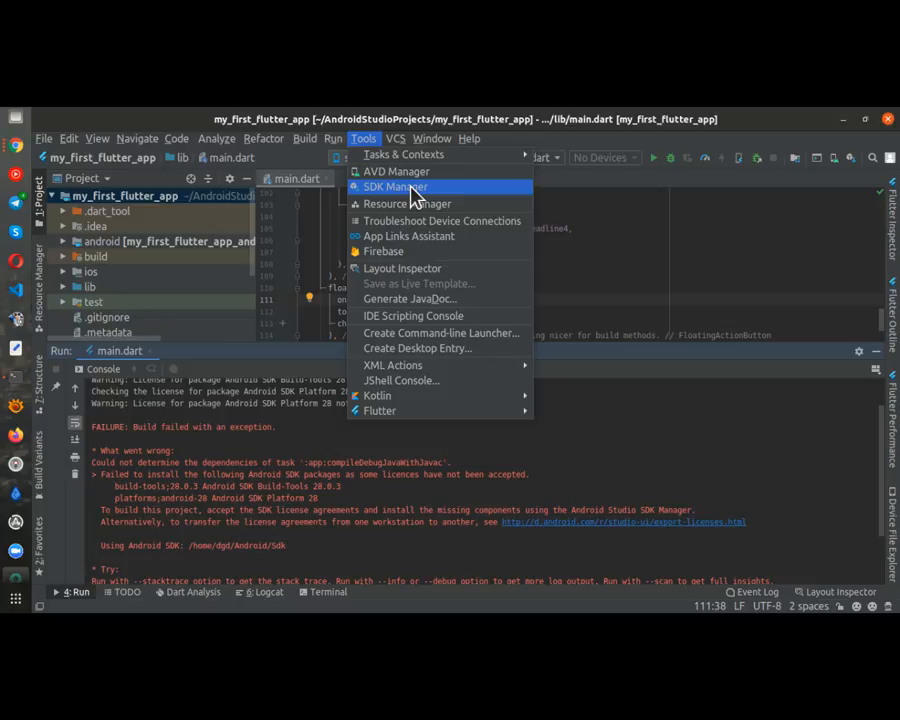
click(393, 186)
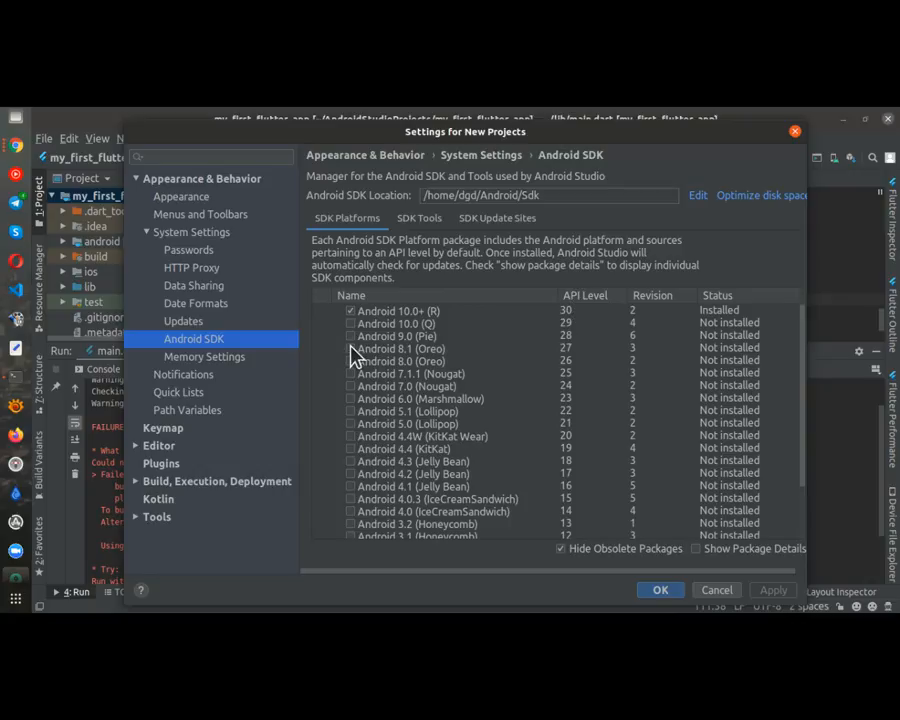
click(351, 335)
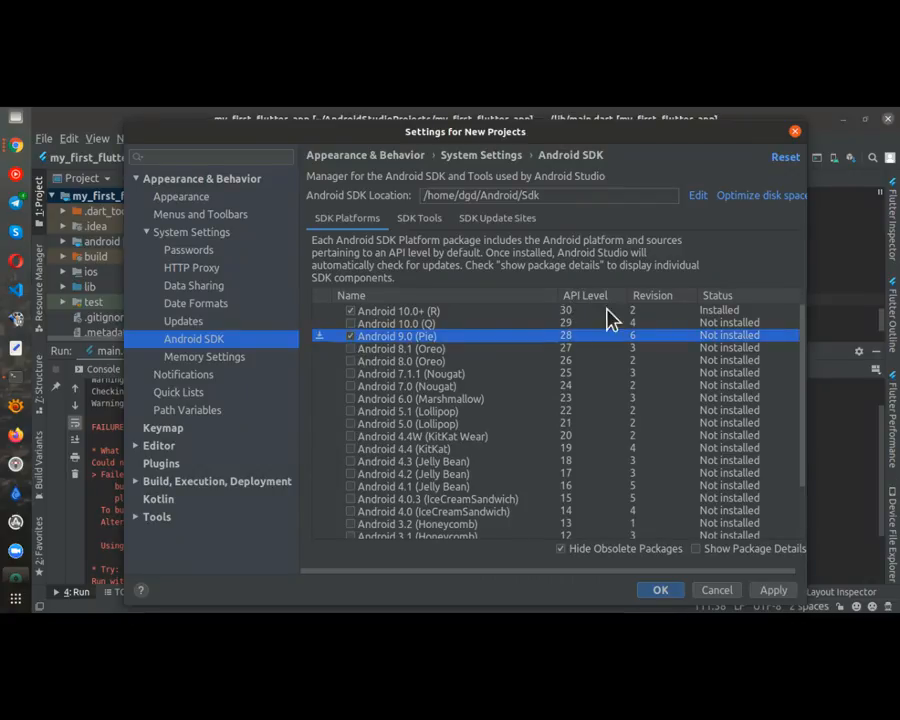
mouse_move(650, 352)
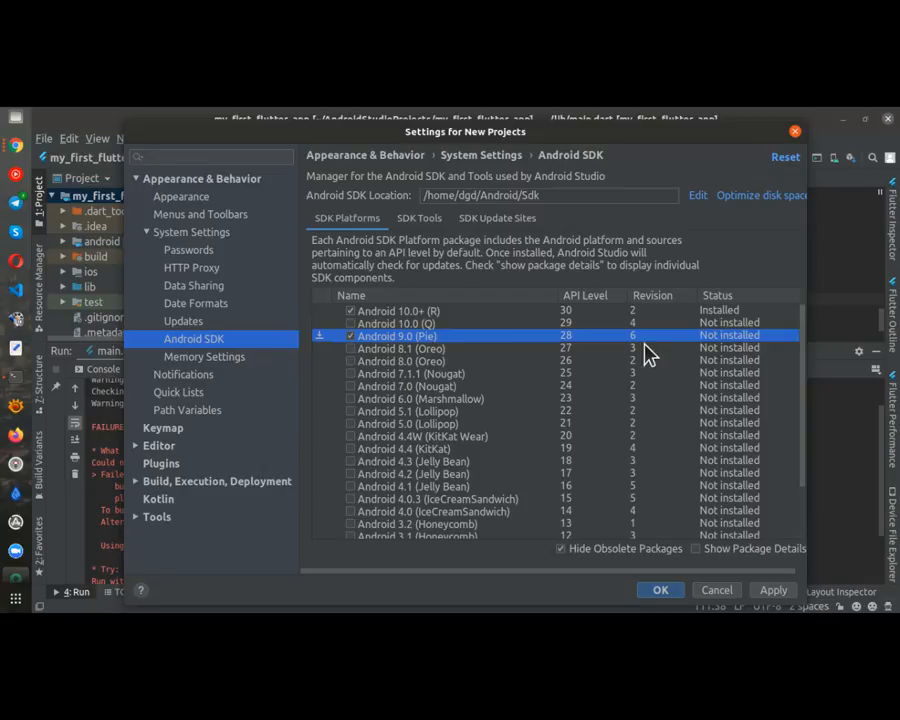
mouse_move(710, 597)
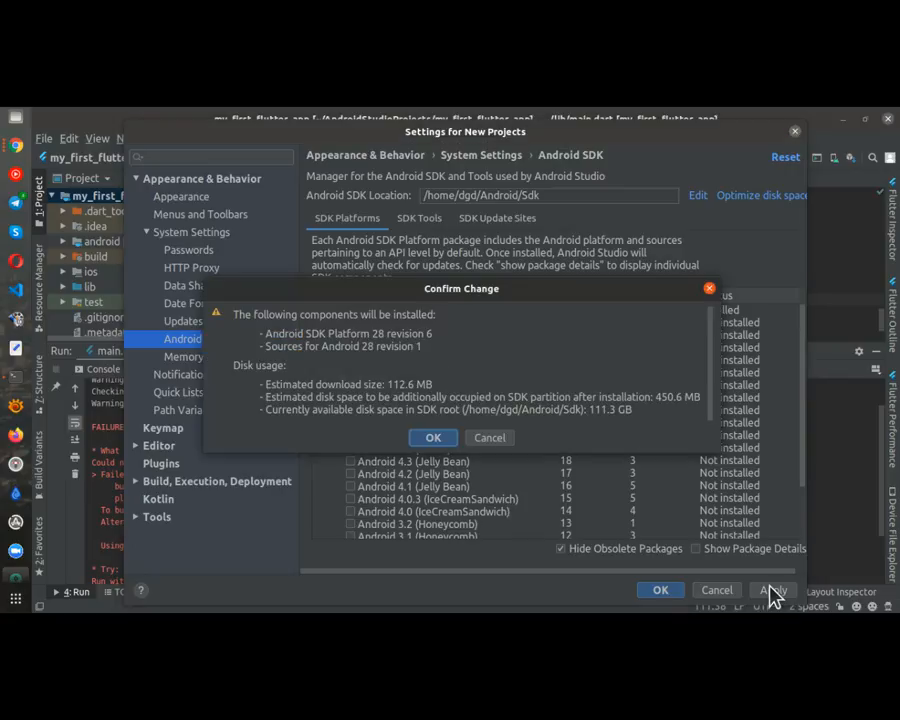
mouse_move(313, 343)
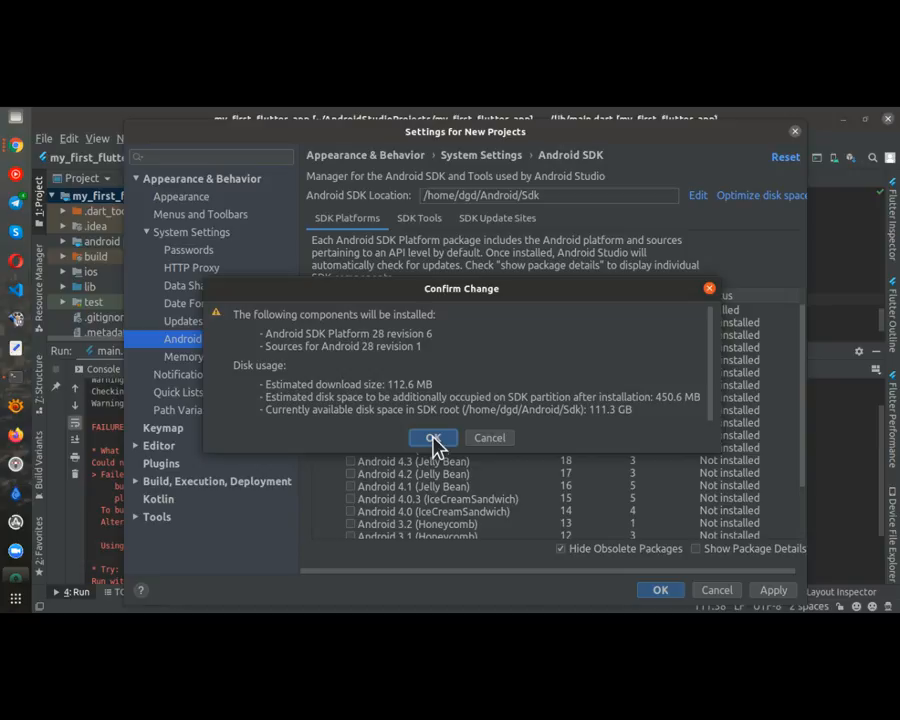
- Confirm SDK Platform 28 with sources, accept the license, and let the Quickfix install finish
click(433, 437)
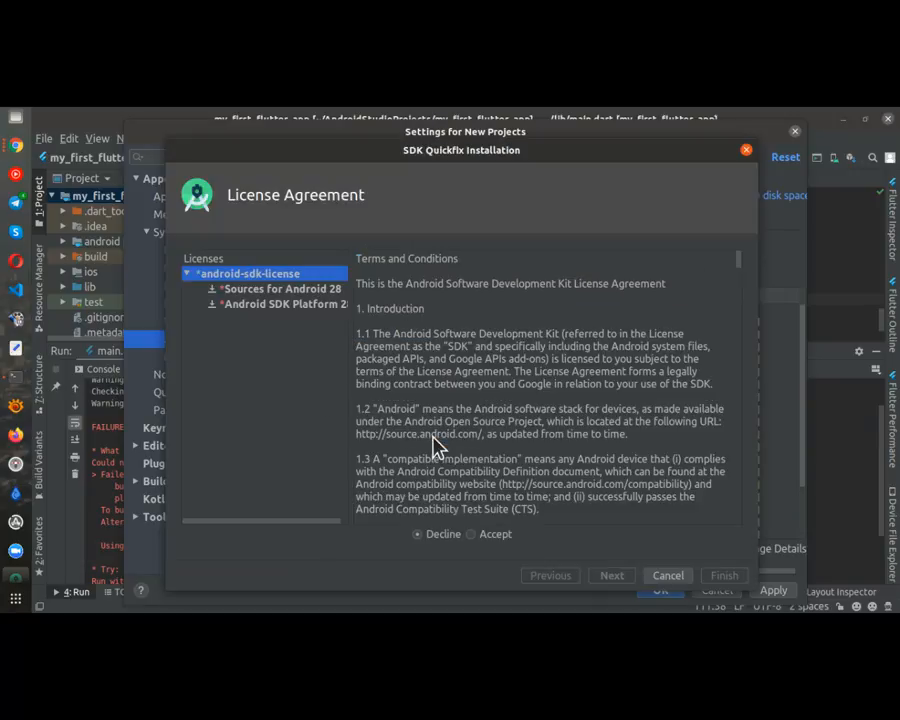
click(478, 534)
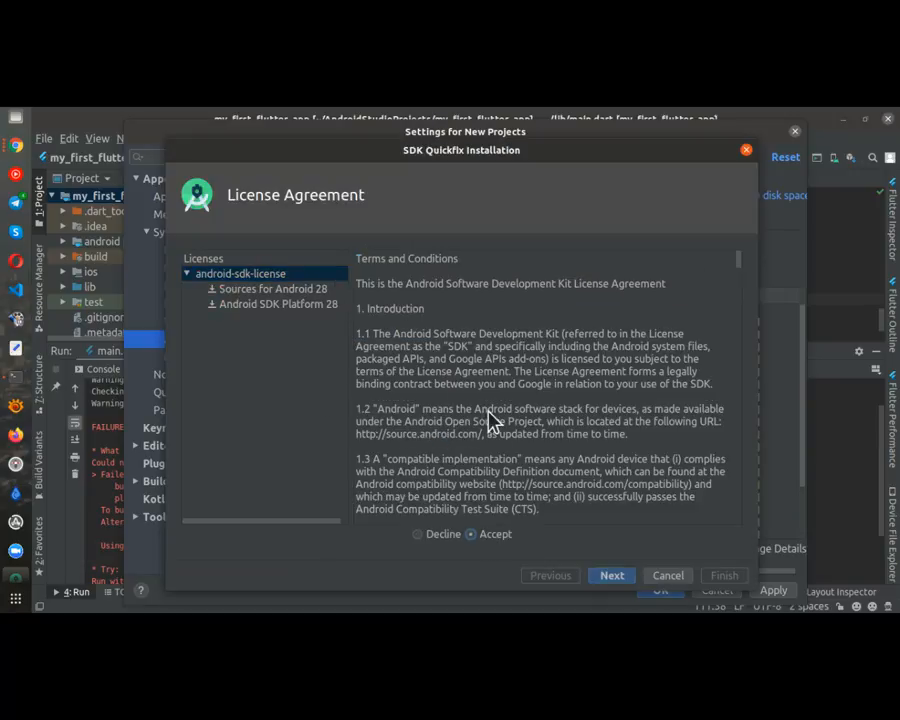
click(611, 575)
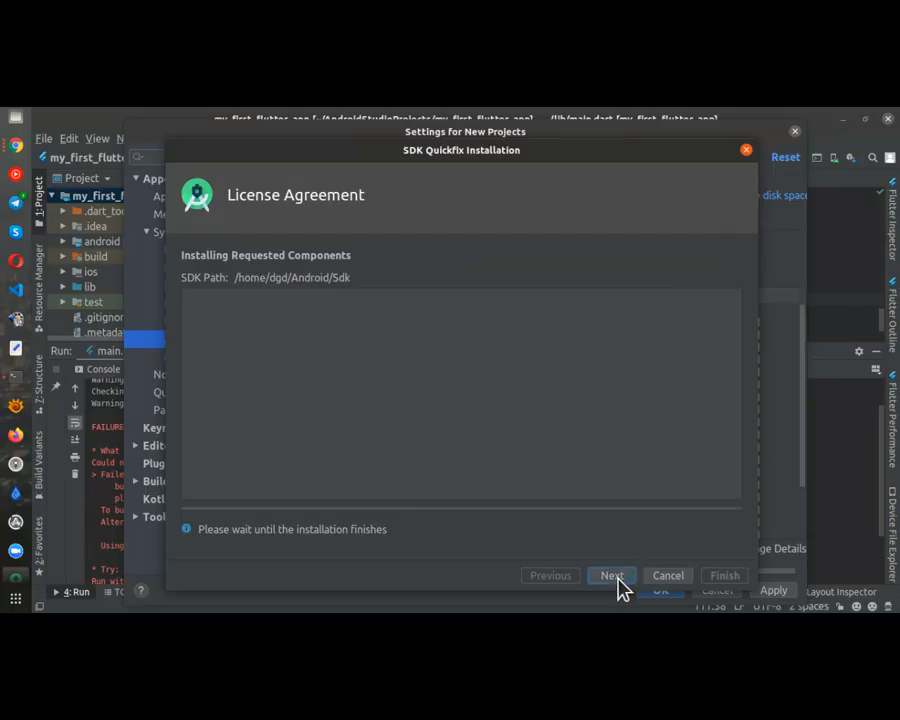
click(611, 575)
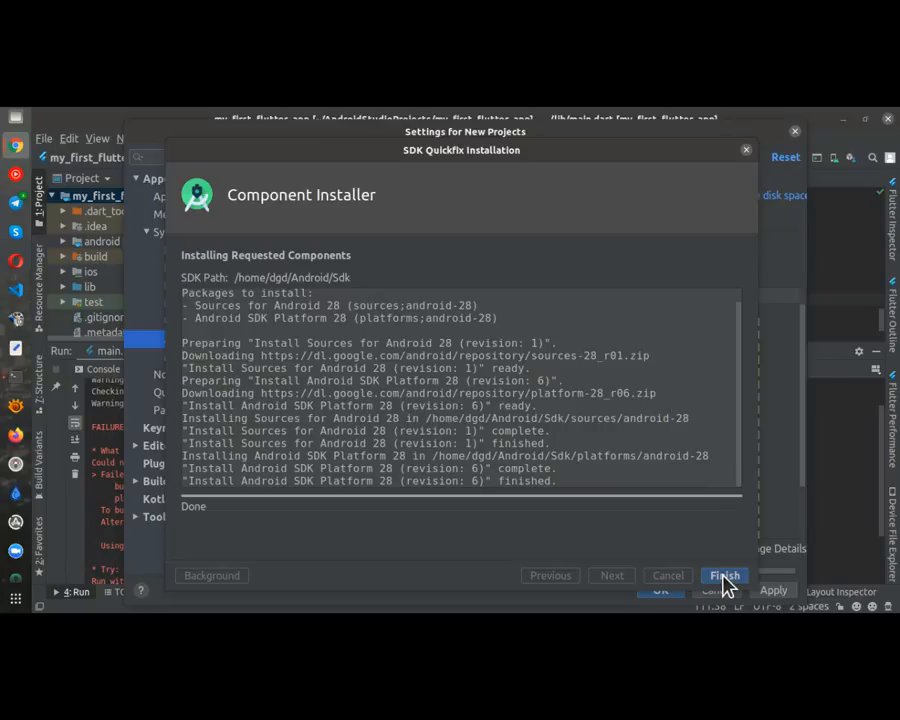
click(724, 575)
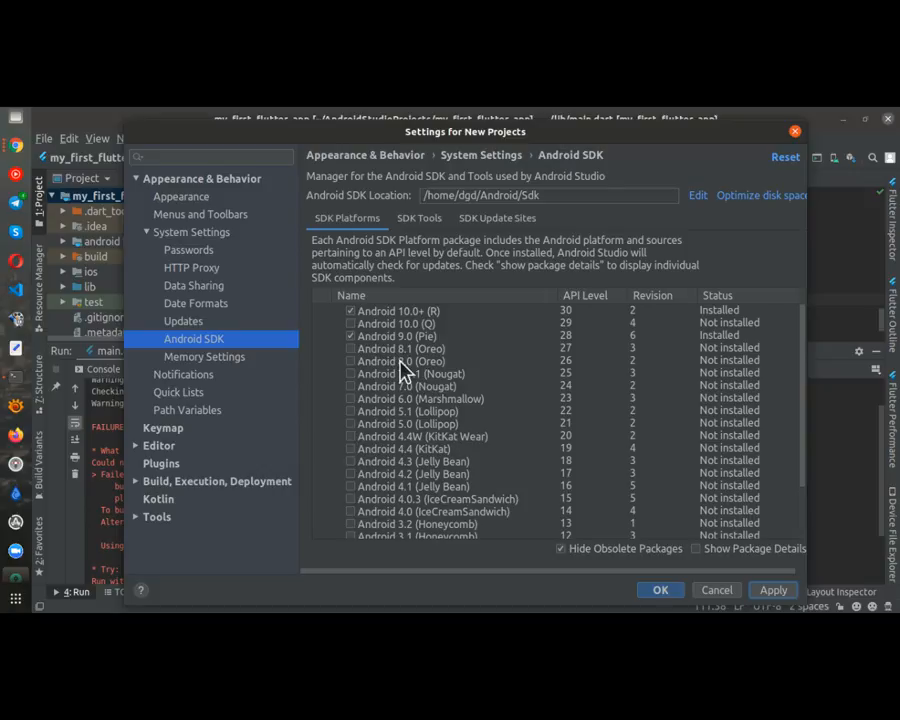
mouse_move(633, 473)
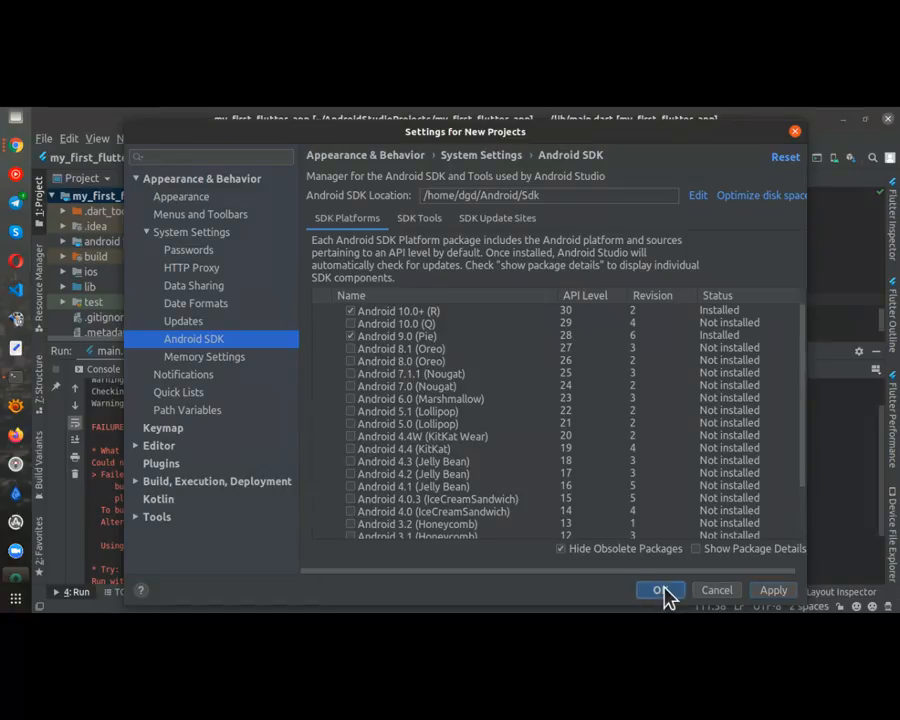
- Close the SDK settings with OK and review the licence build failure in the Run console
click(660, 589)
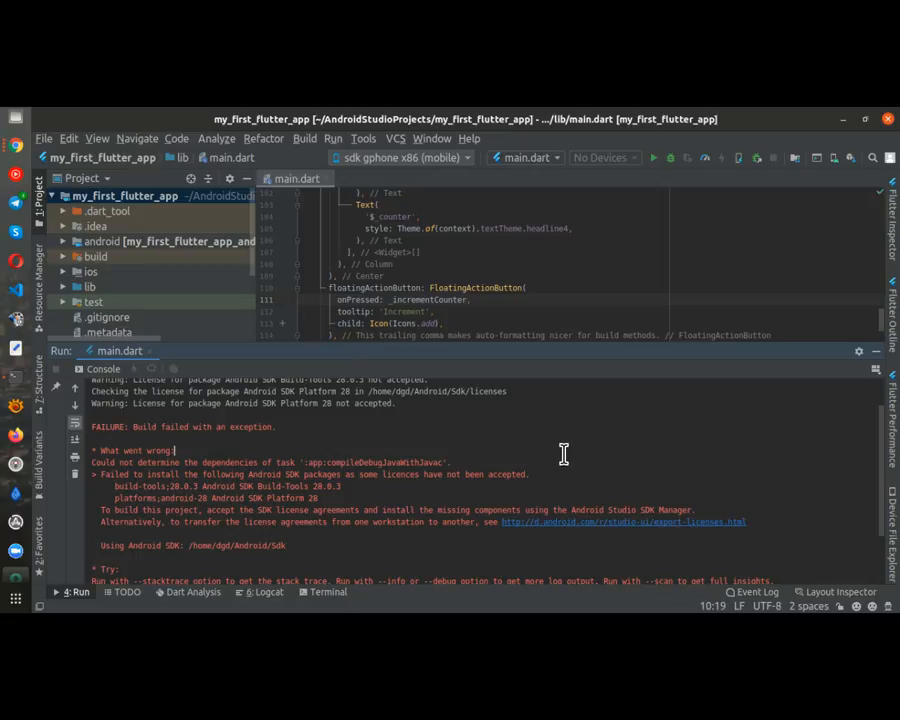
mouse_move(443, 372)
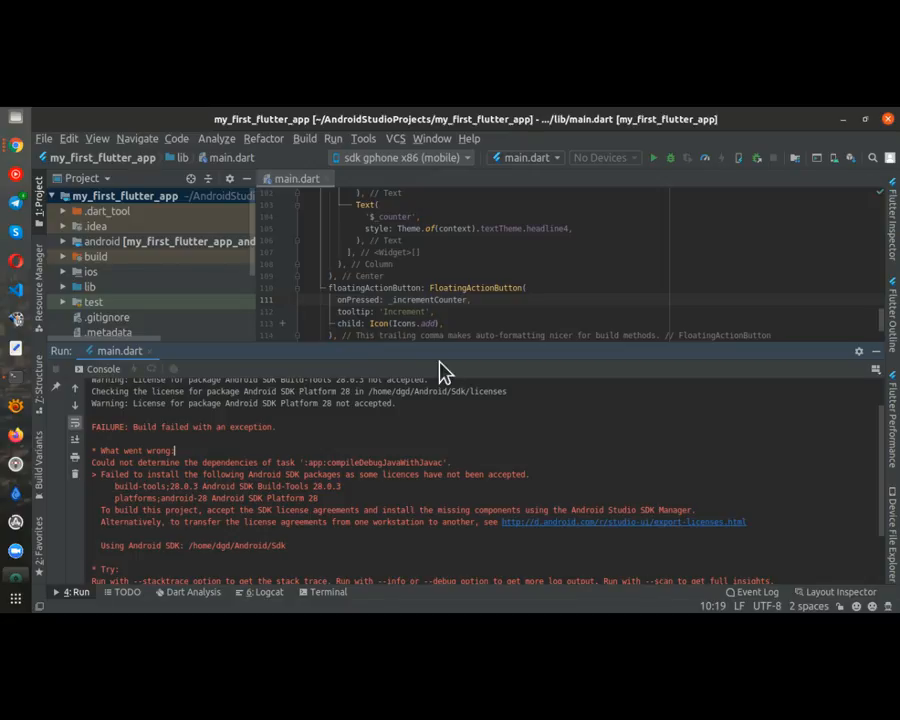
click(405, 157)
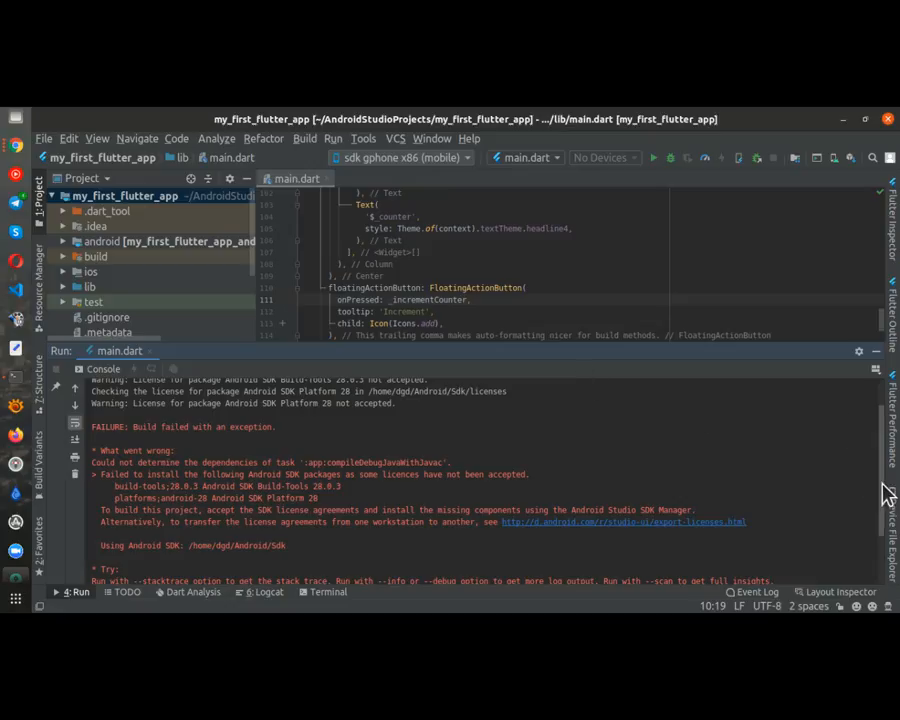
scroll(down, 3)
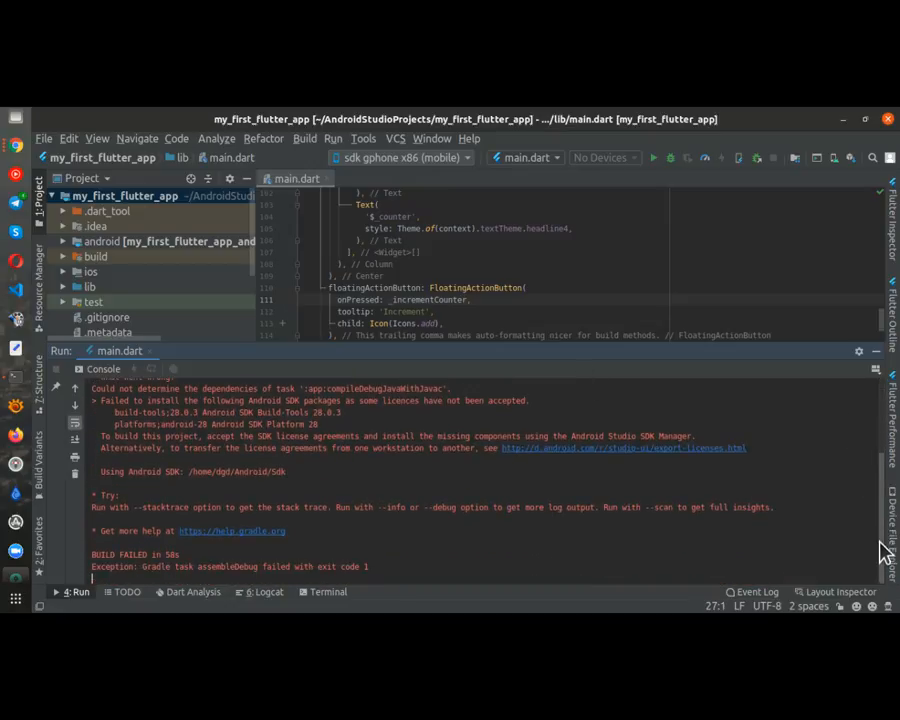
mouse_move(655, 165)
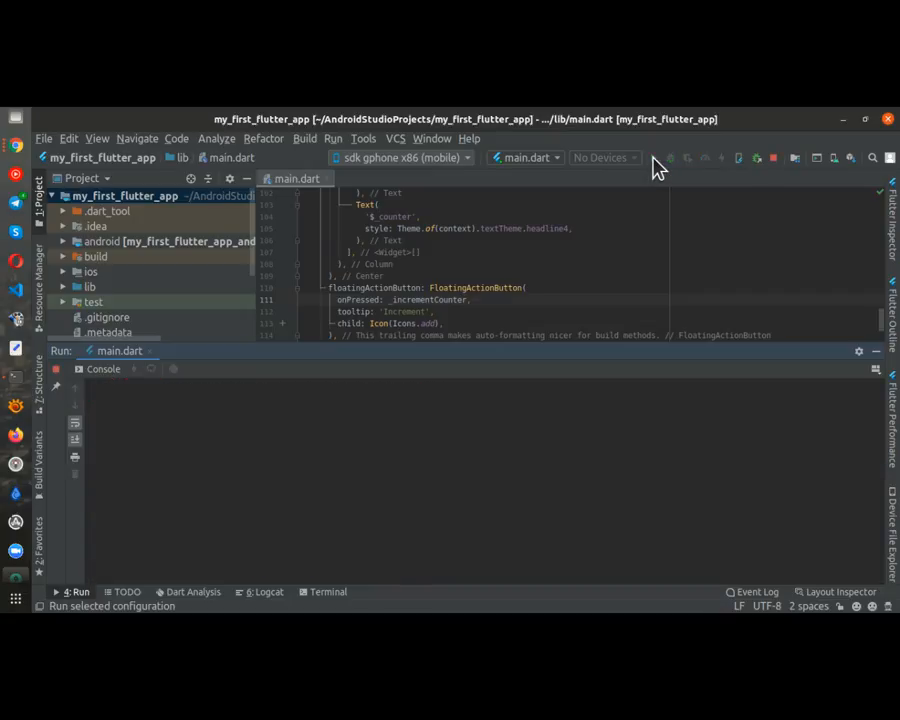
mouse_move(423, 453)
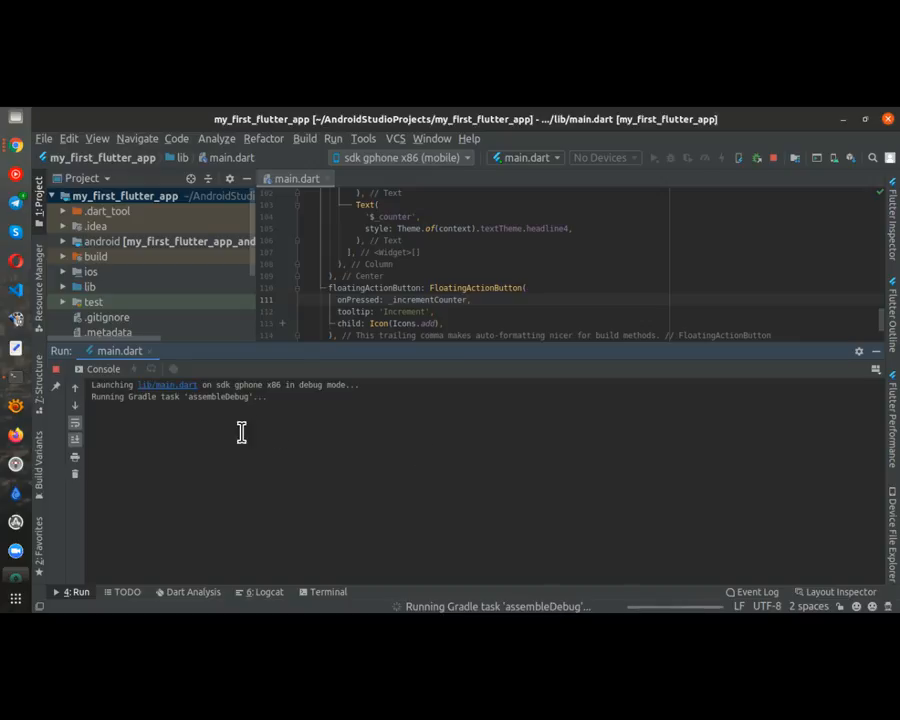
mouse_move(231, 432)
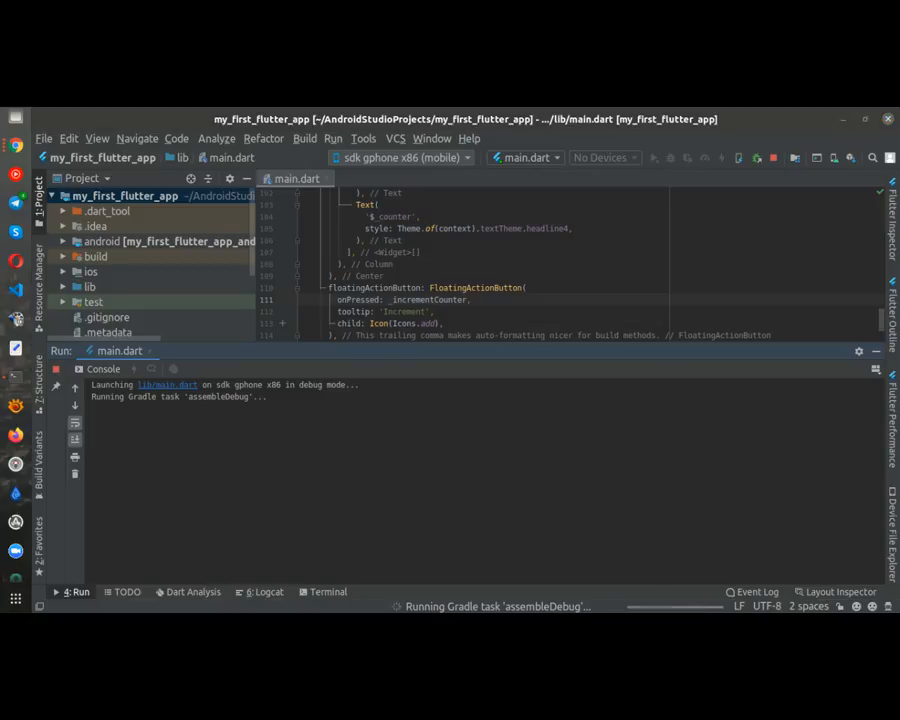
mouse_move(640, 257)
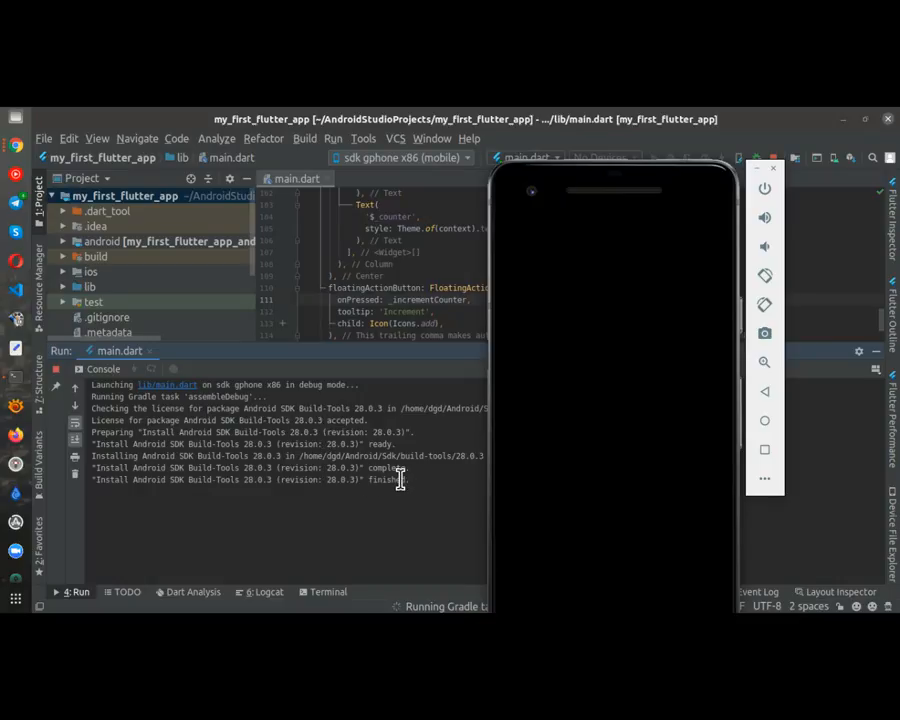
mouse_move(610, 300)
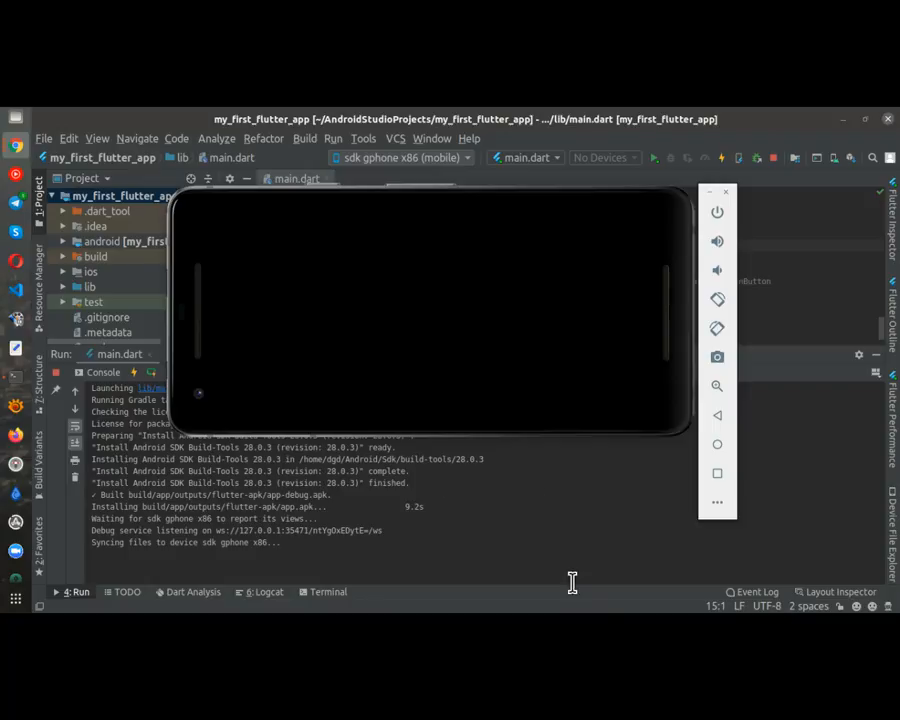
mouse_move(476, 328)
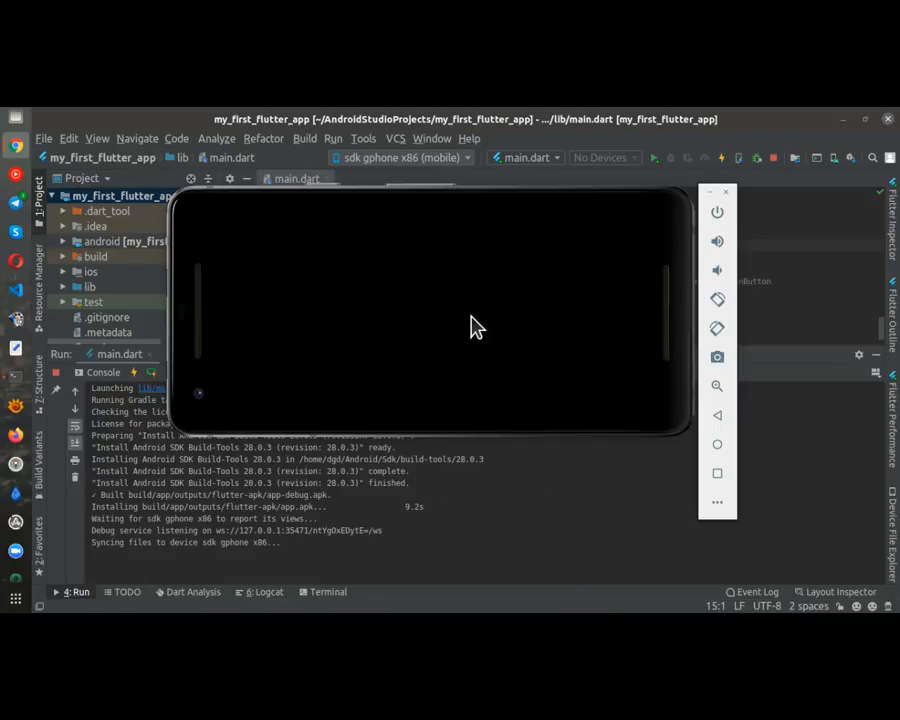
mouse_move(431, 547)
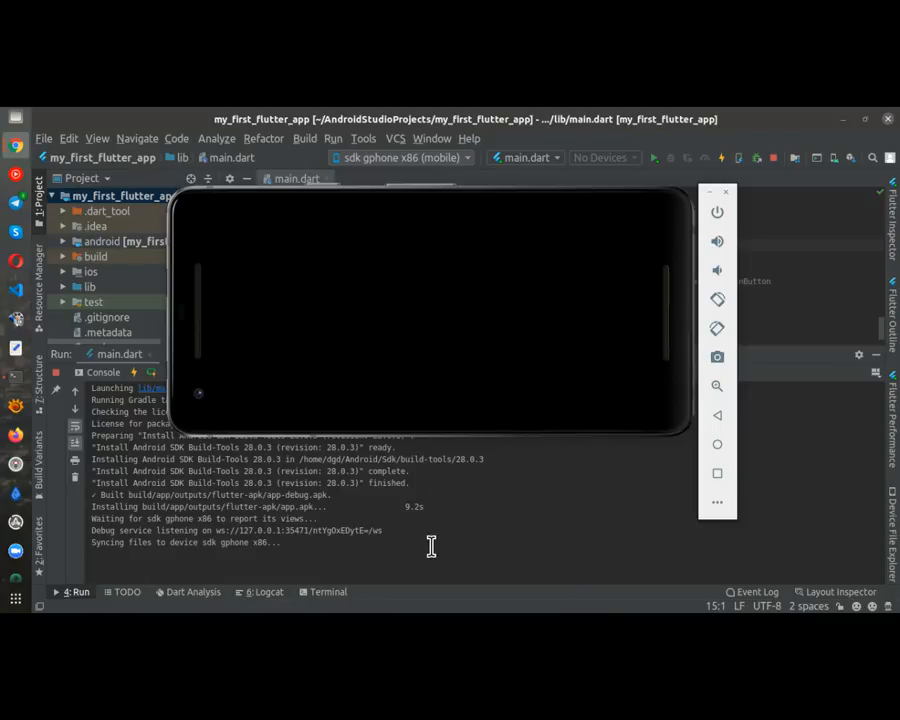
mouse_move(370, 140)
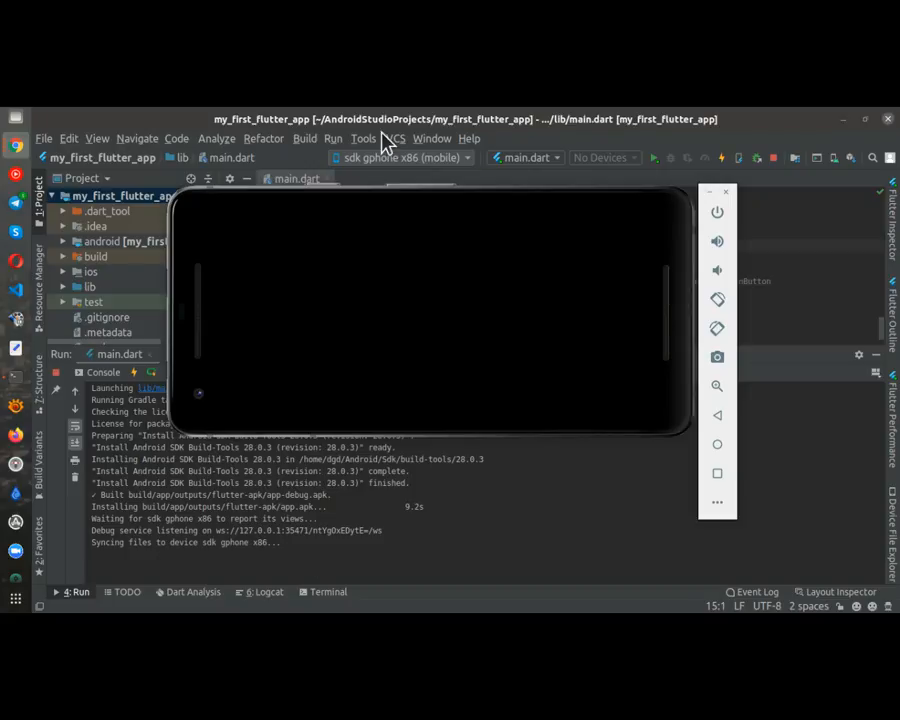
mouse_move(369, 549)
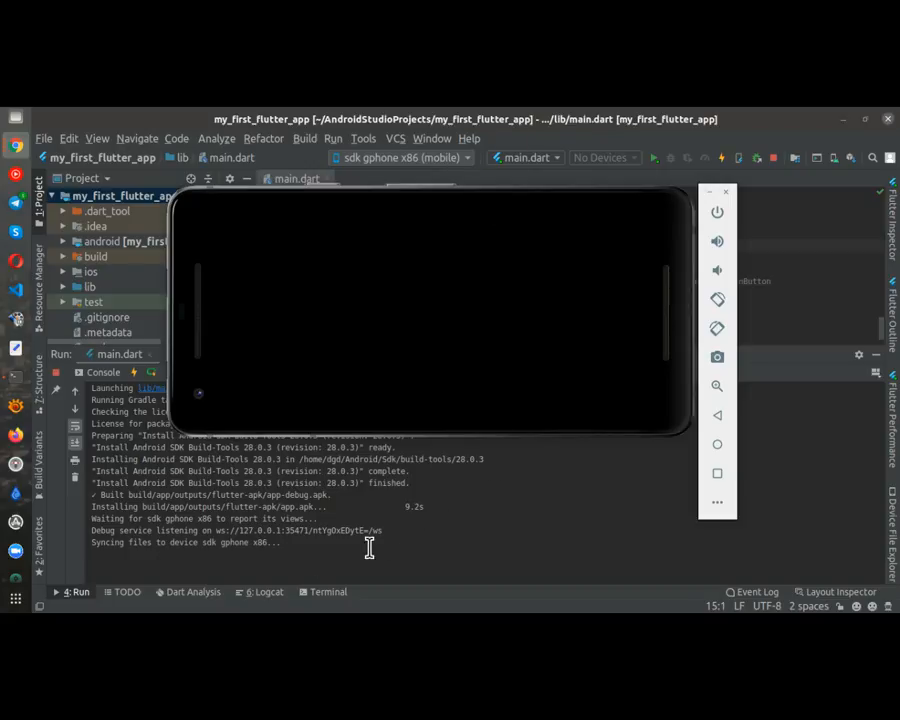
mouse_move(287, 553)
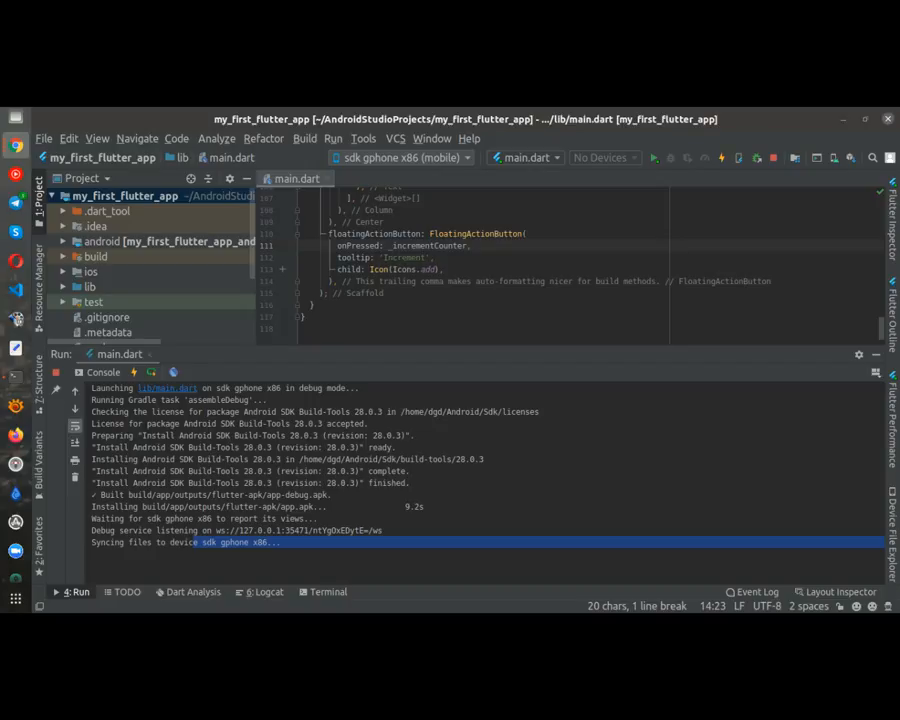
mouse_move(519, 458)
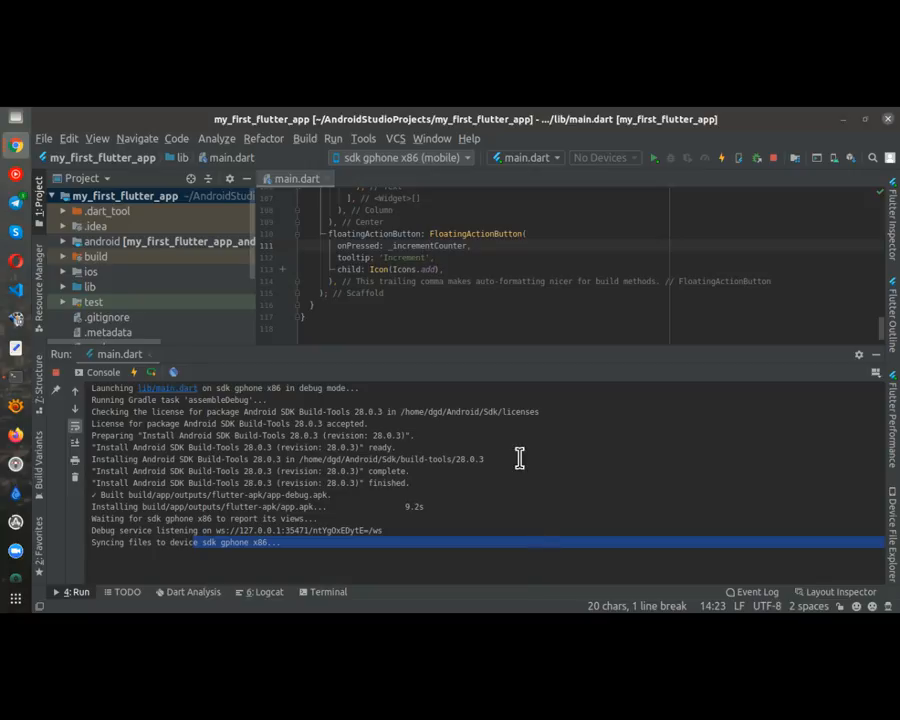